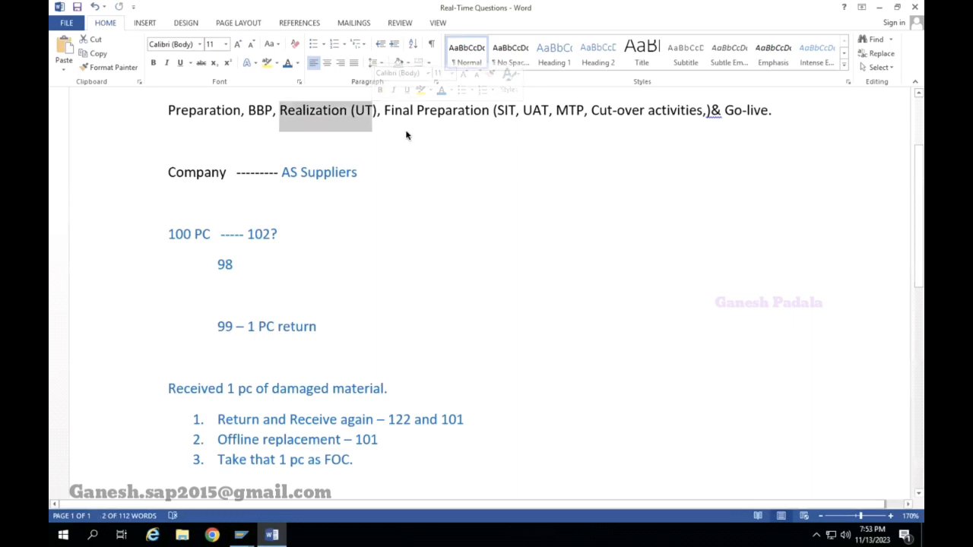
mouse_move(318, 197)
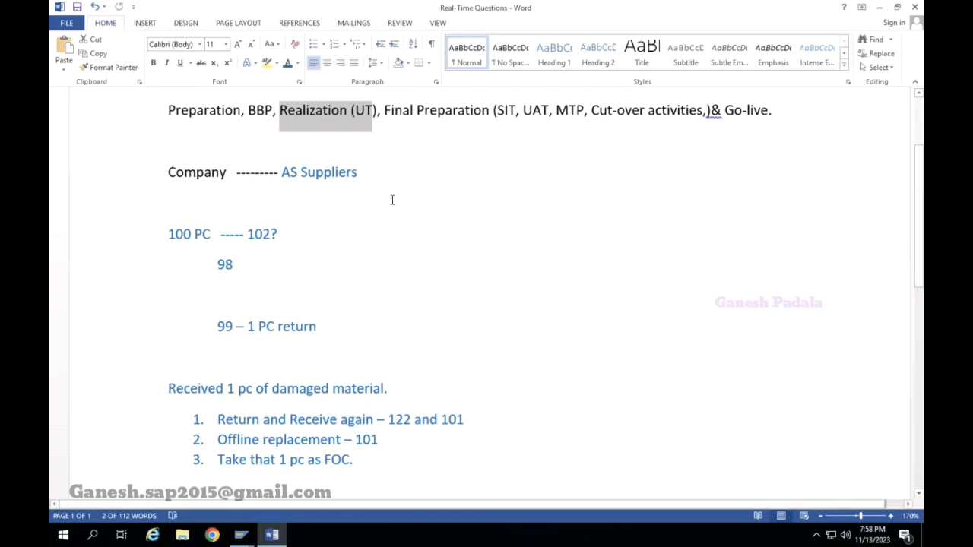
mouse_move(404, 135)
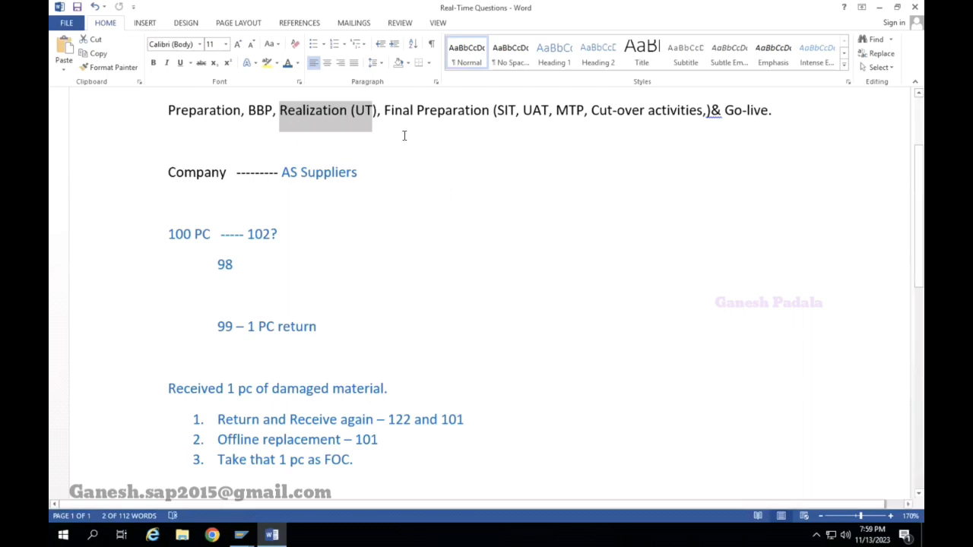
mouse_move(429, 110)
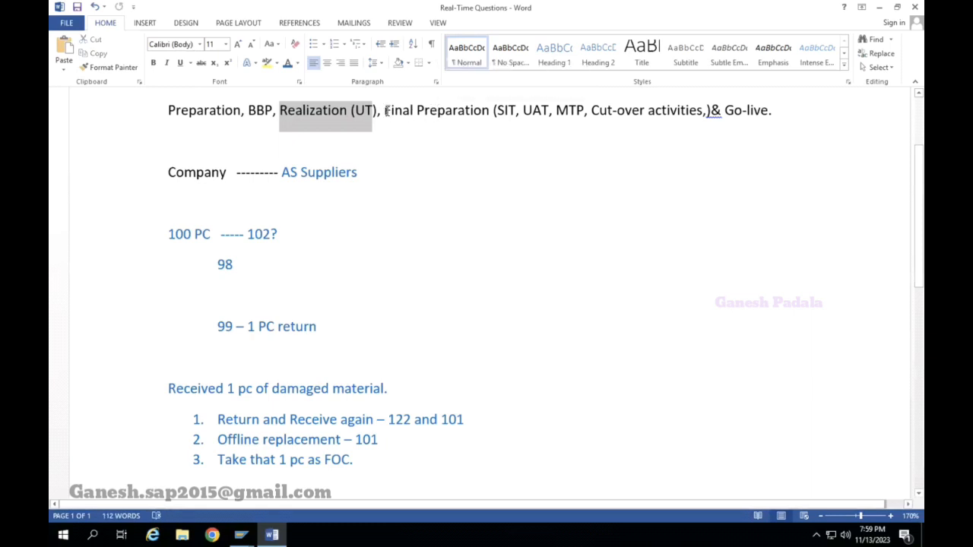
mouse_move(423, 122)
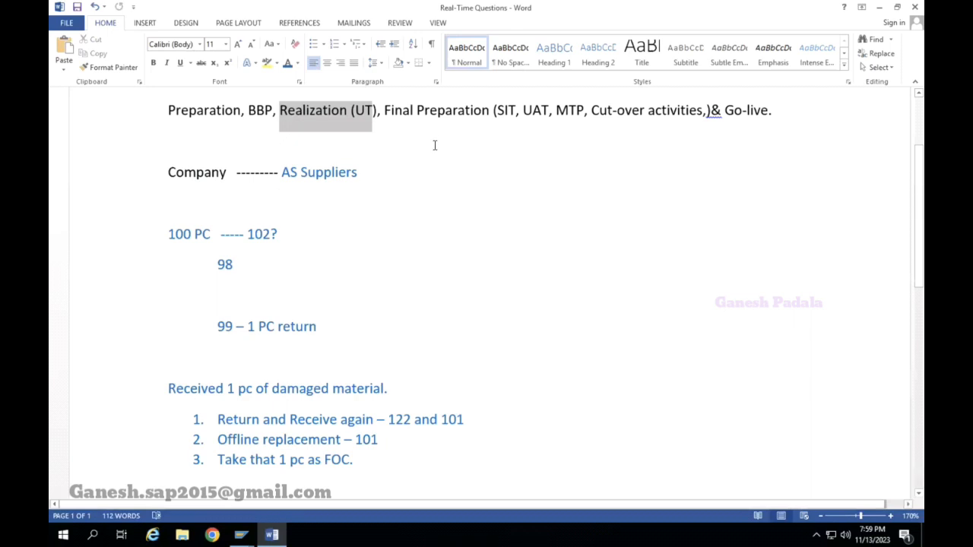
mouse_move(414, 158)
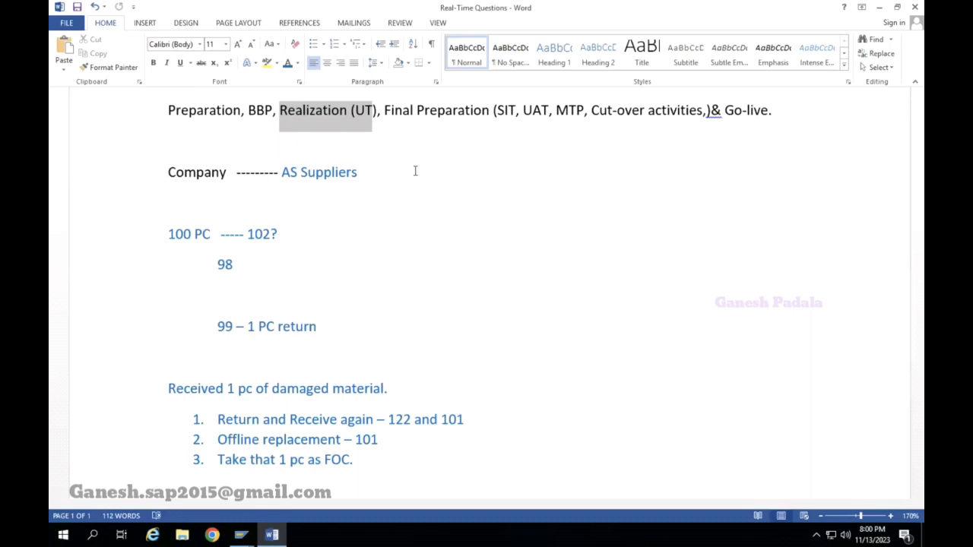
mouse_move(413, 170)
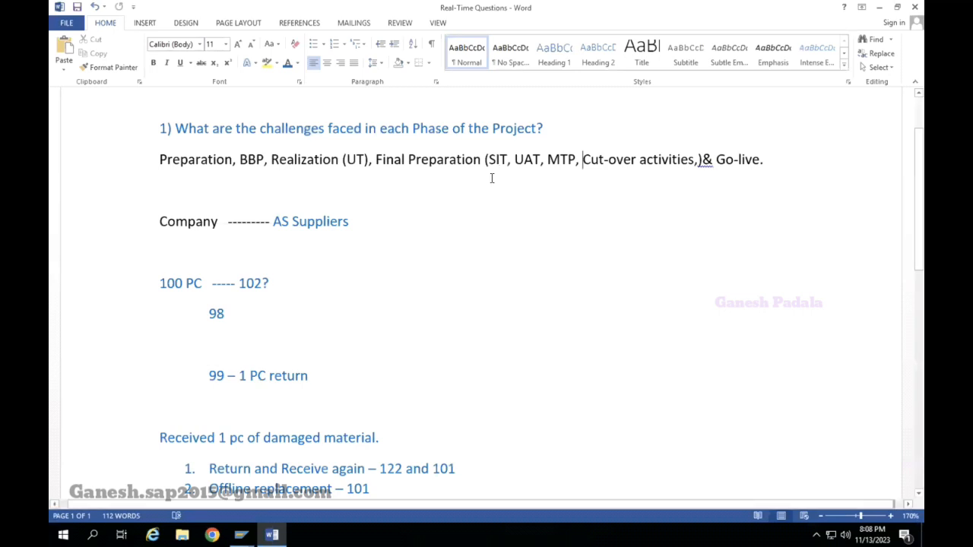
Review the notes on the project-phase challenges question and phase list before leaving for SAP
double_click(526, 159)
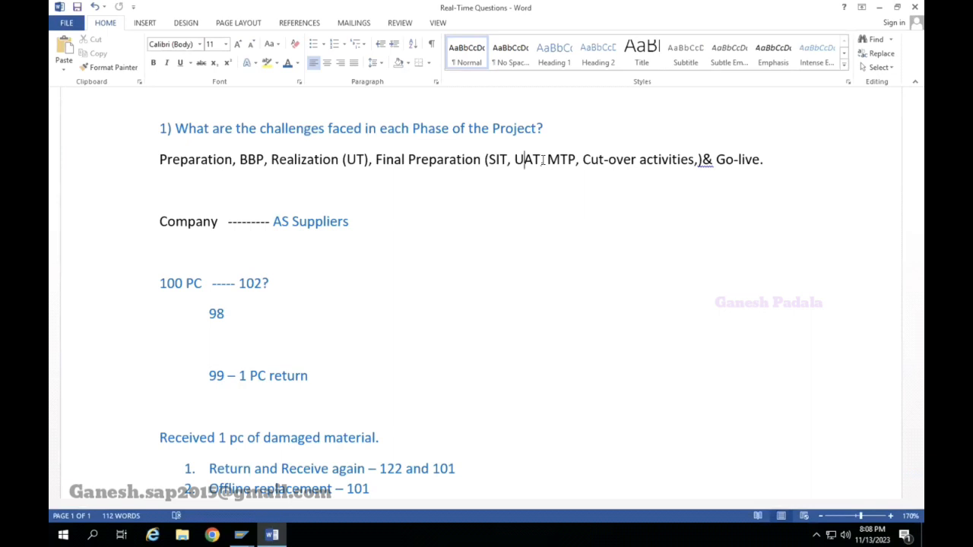
mouse_move(509, 171)
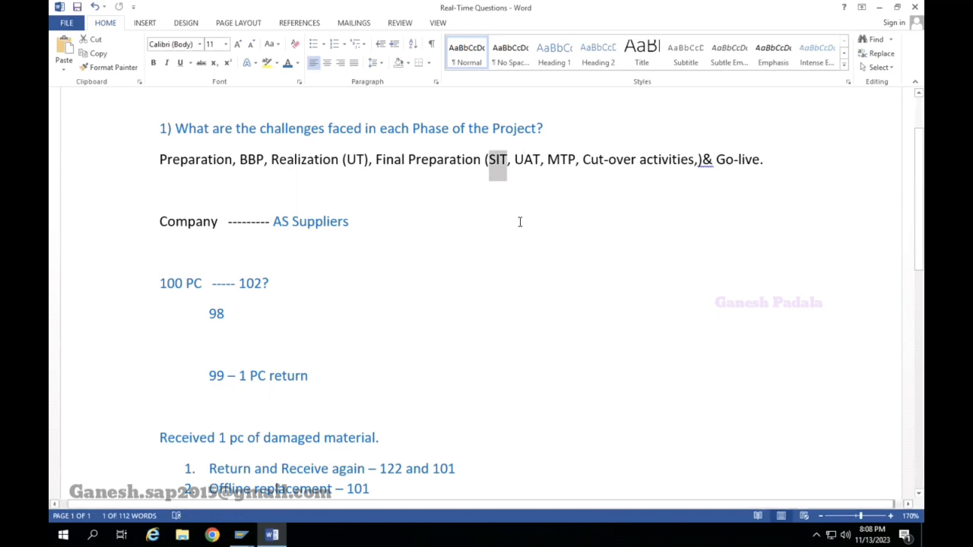
mouse_move(515, 179)
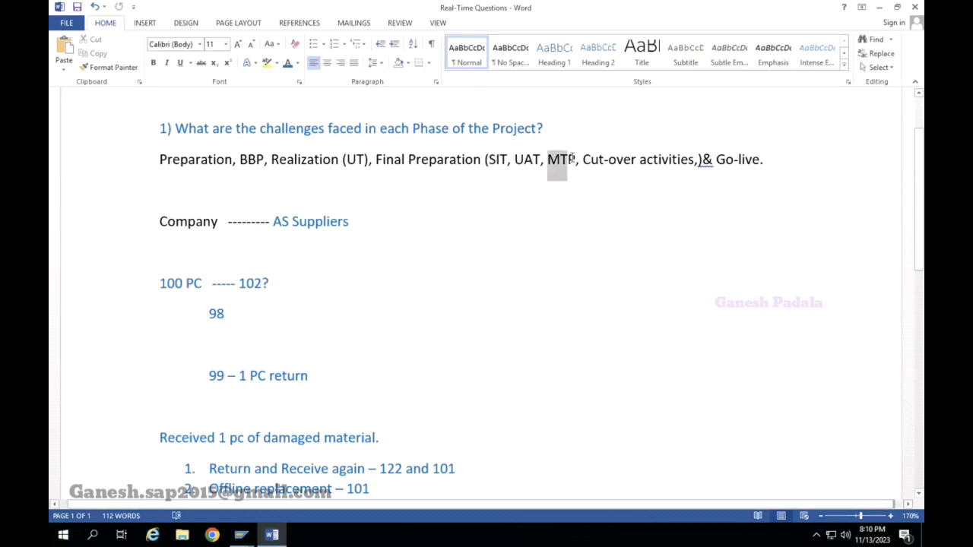
double_click(560, 159)
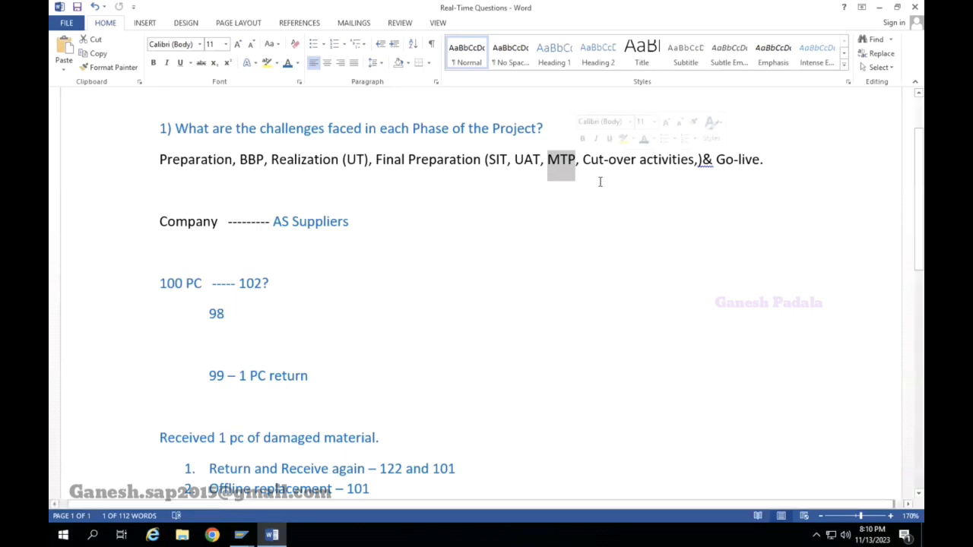
mouse_move(602, 182)
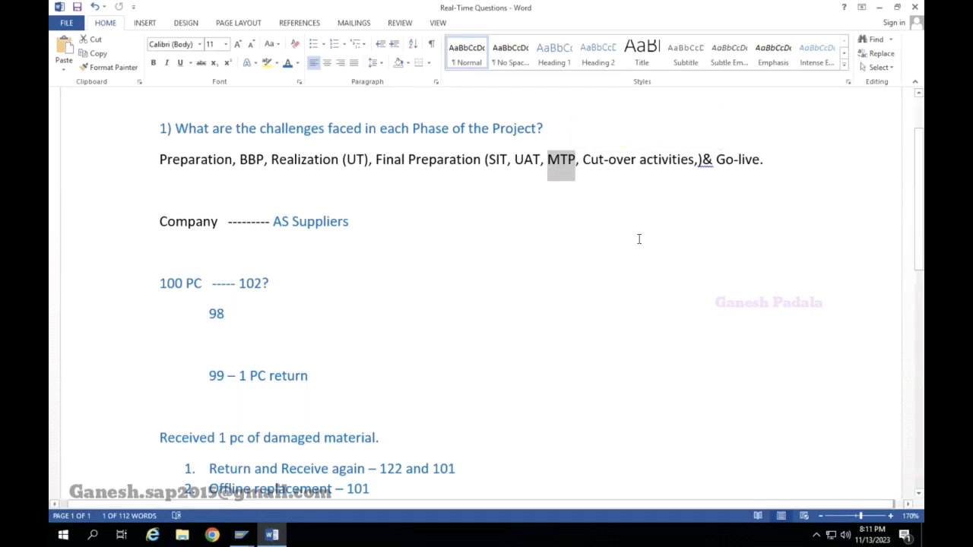
mouse_move(626, 250)
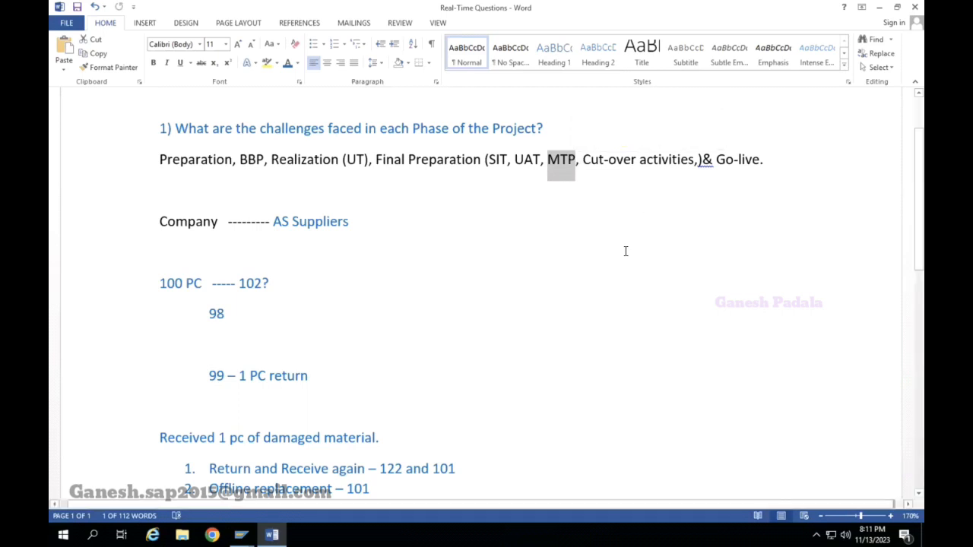
mouse_move(642, 243)
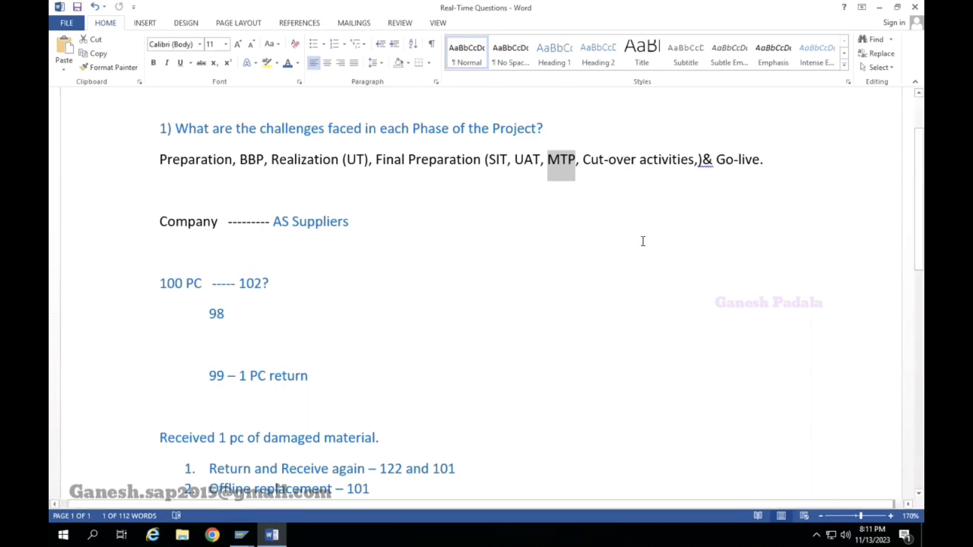
mouse_move(650, 237)
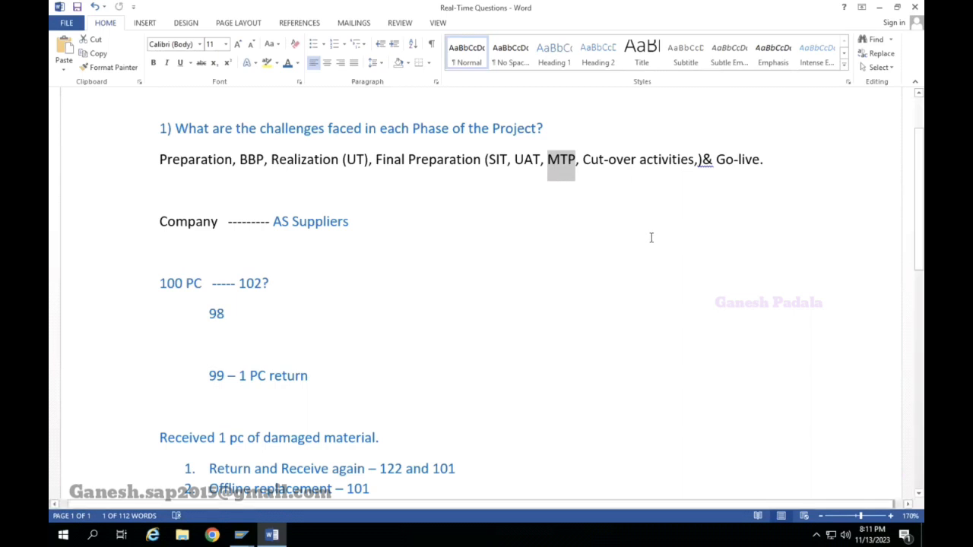
mouse_move(652, 238)
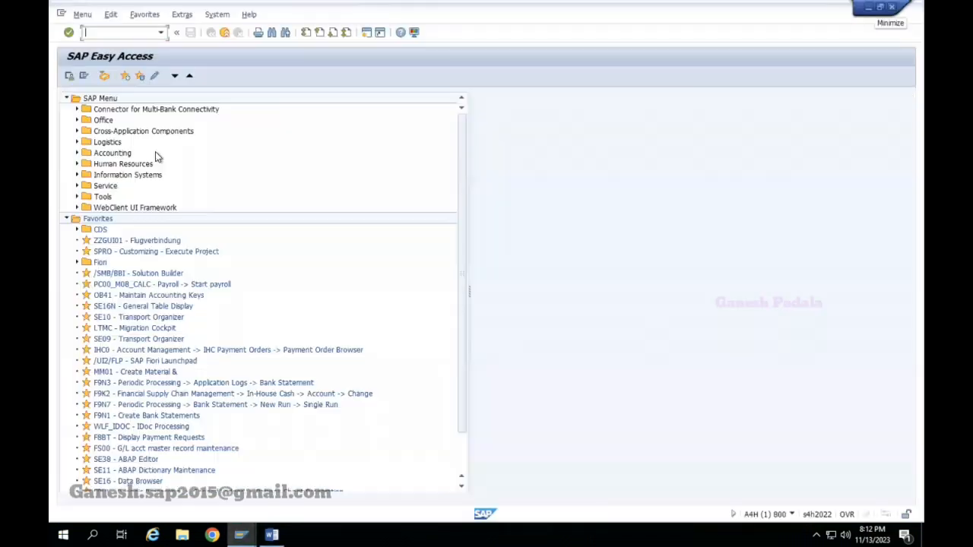
Run transaction SE16N and load table T023 to show its Material Groups selection fields
type("se1")
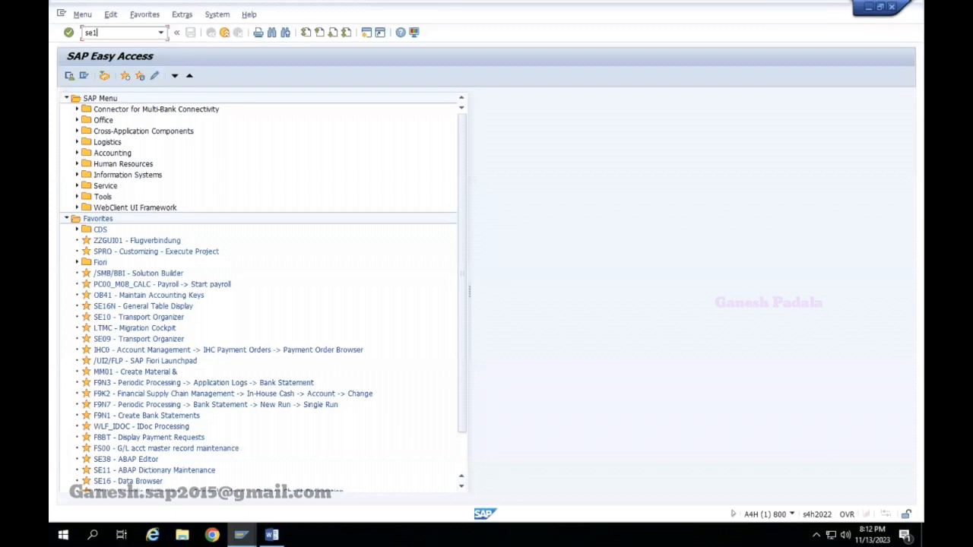
key("Enter")
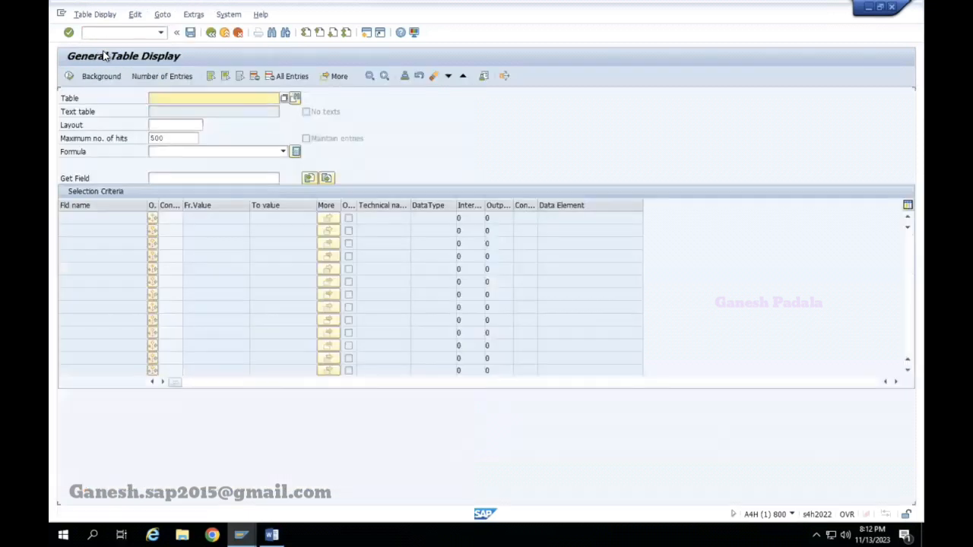
type("t02")
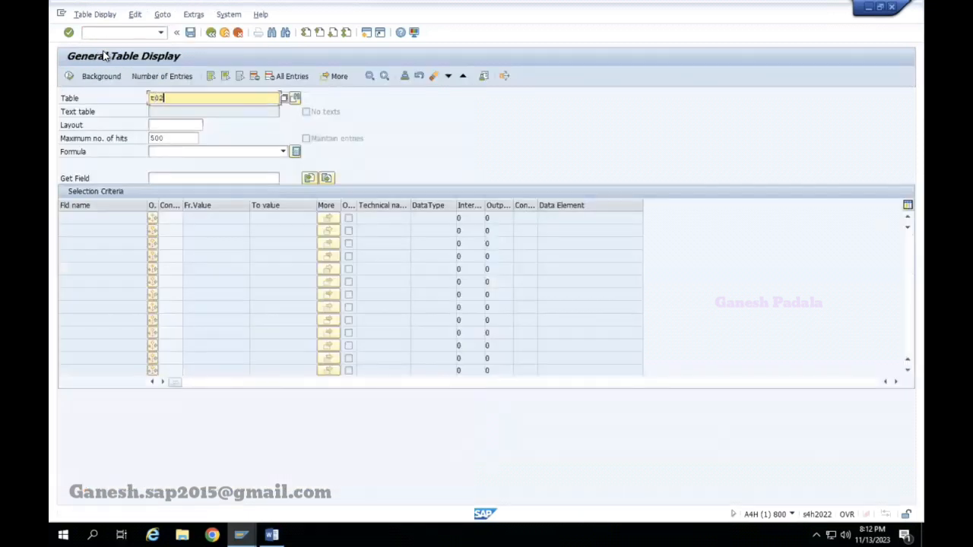
key("Enter")
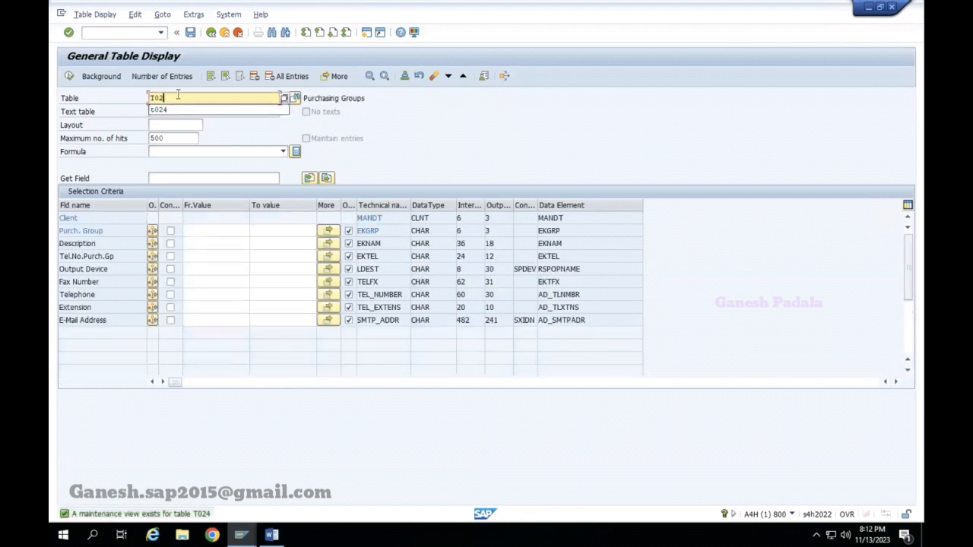
type("T023")
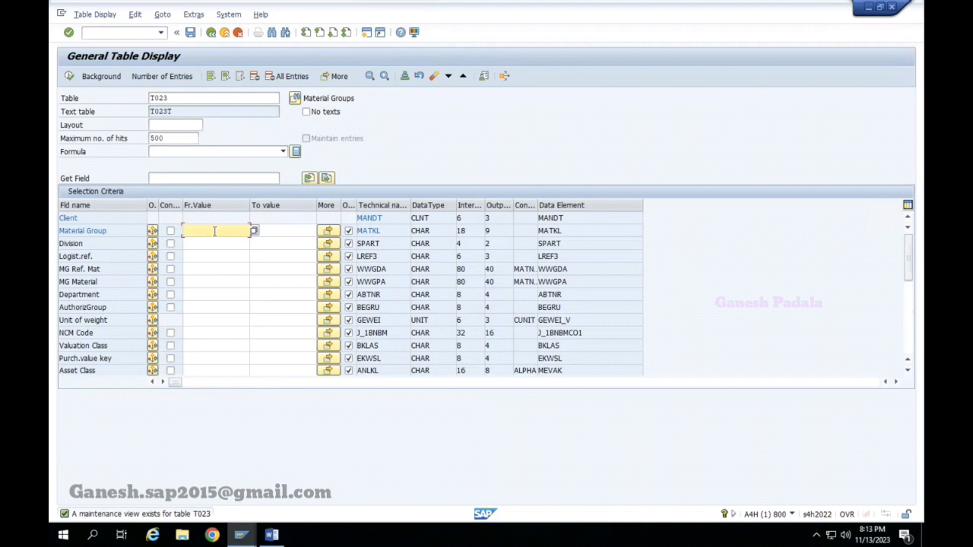
Enter CONSUMABLE as the Material Group From value in the T023 selection criteria
type("CONSUMABL")
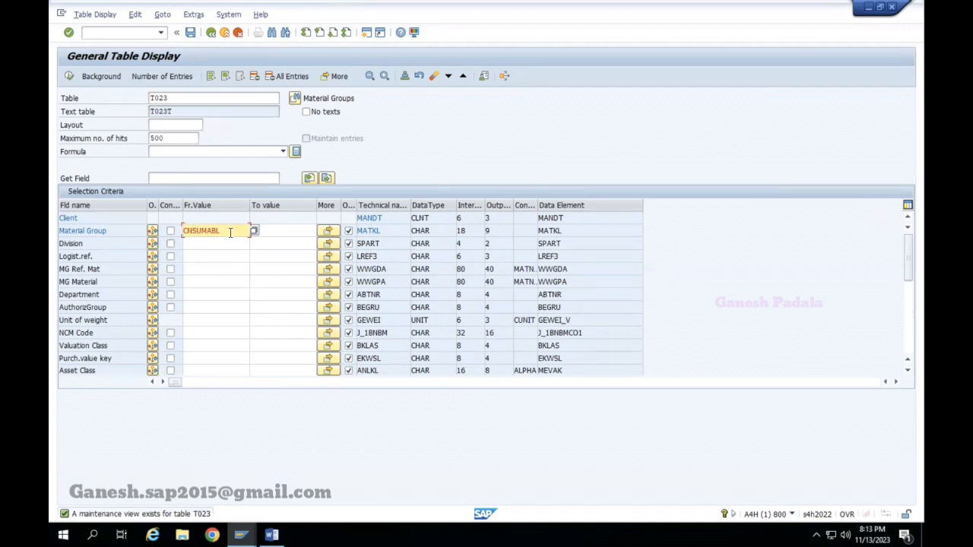
type("E")
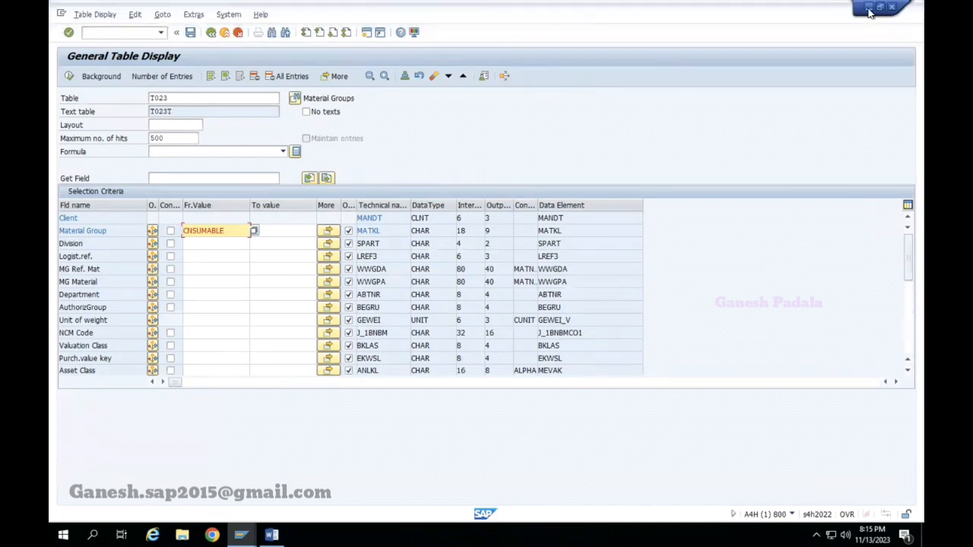
Minimize SAP GUI and return to the Real-Time Questions Word document
left_click(270, 535)
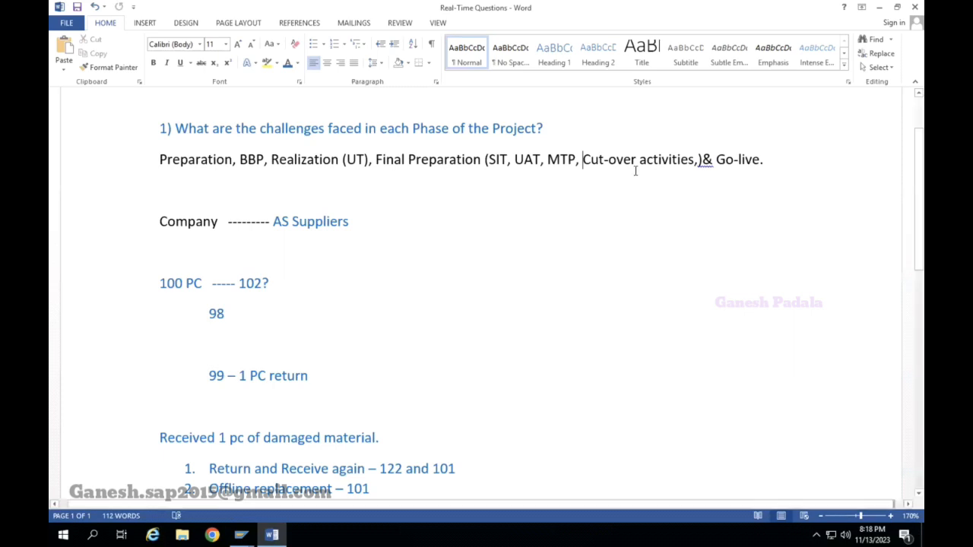
mouse_move(493, 167)
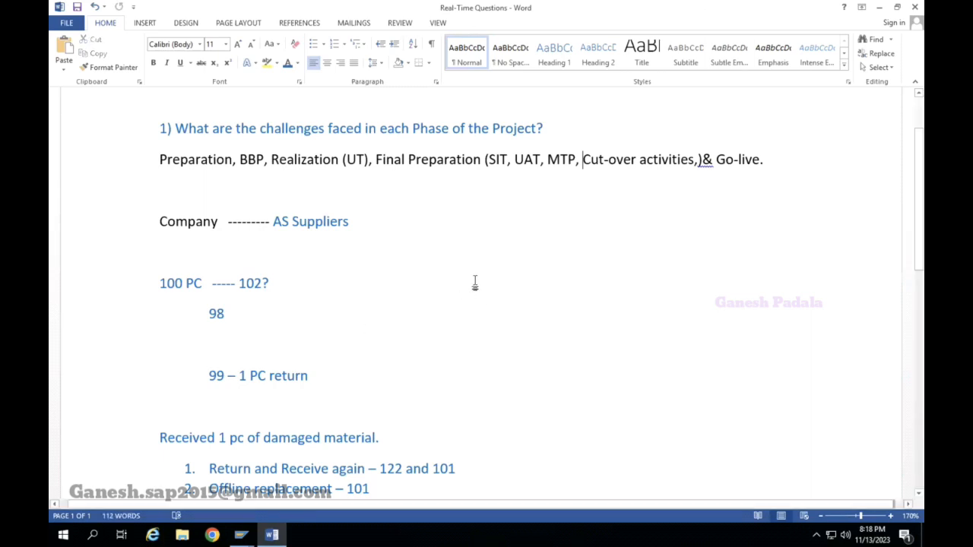
mouse_move(346, 205)
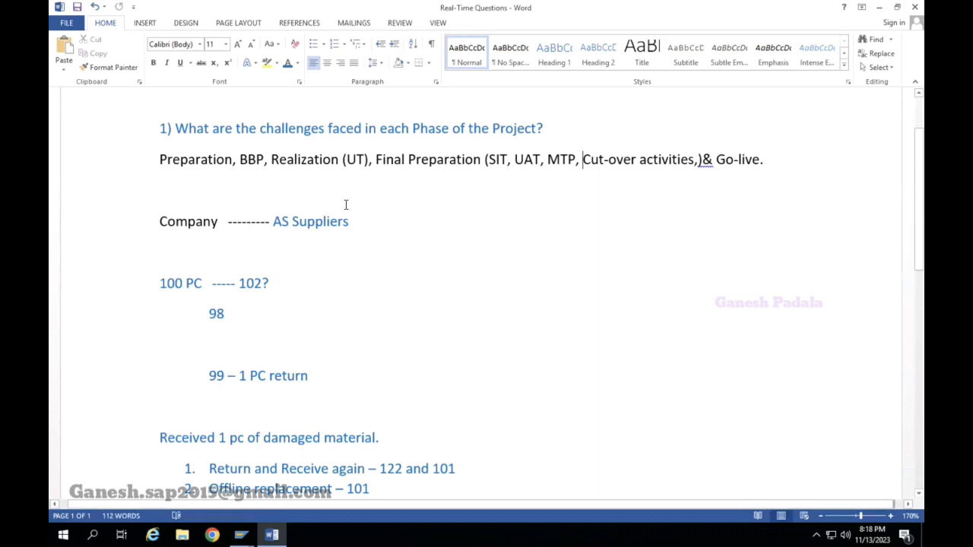
Scroll down to questions 2-6 on BAPI/BADI, user-exits, custom reports, cutover points and interfaces
scroll("down", 3)
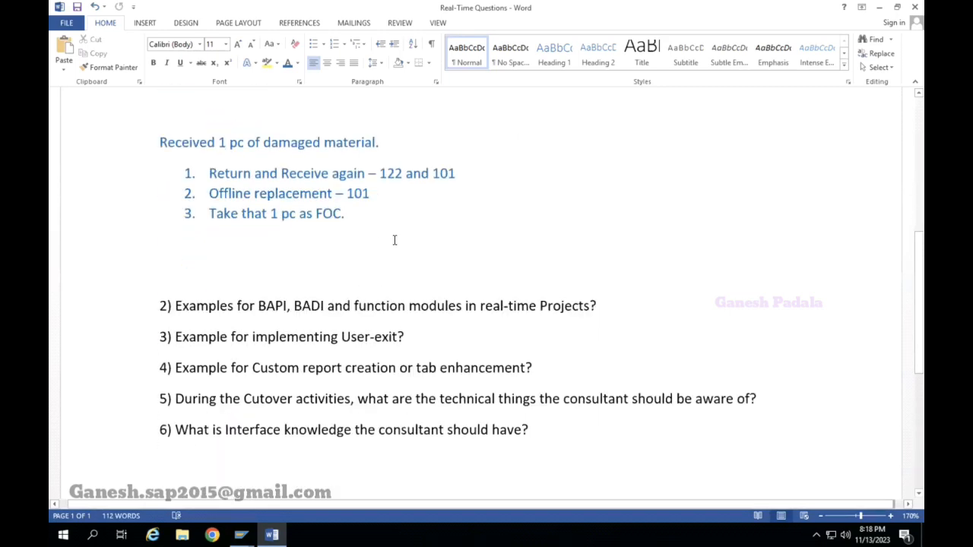
scroll("down", 3)
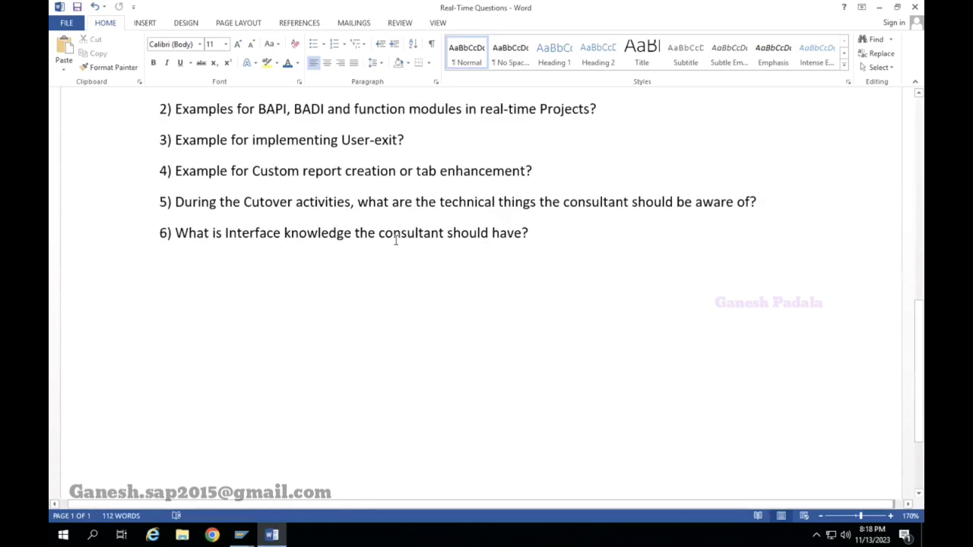